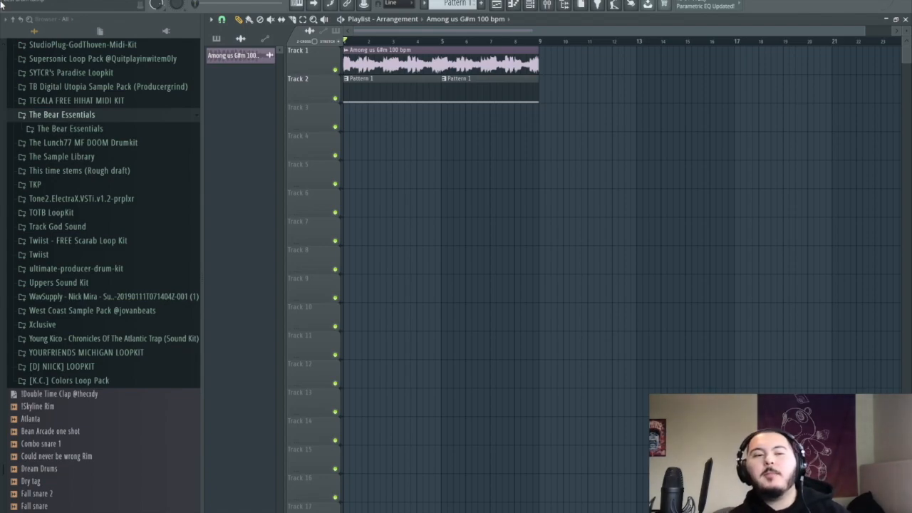
Expand the inner The Bear Essentials folder to list its 808s, Claps, Cymbals and other category folders.
{"action": "left_click", "coordinate": [69, 128]}
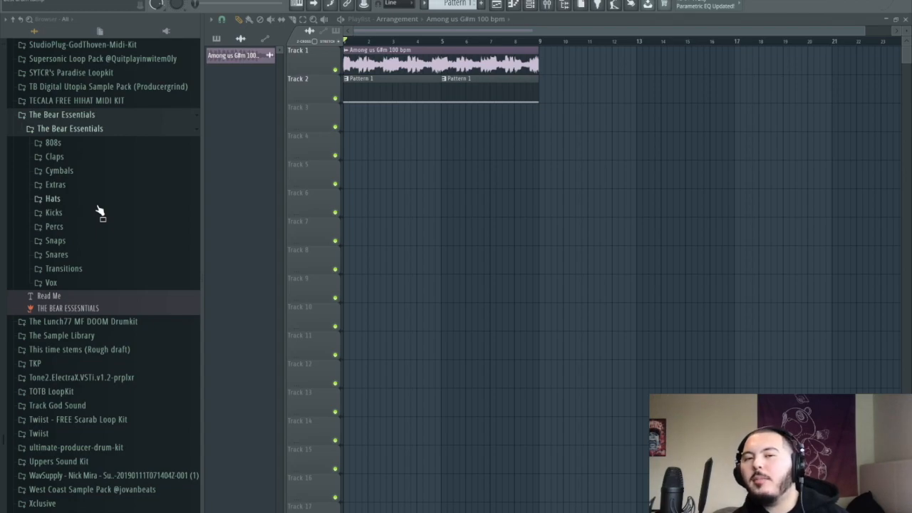
{"action": "mouse_move", "coordinate": [73, 164]}
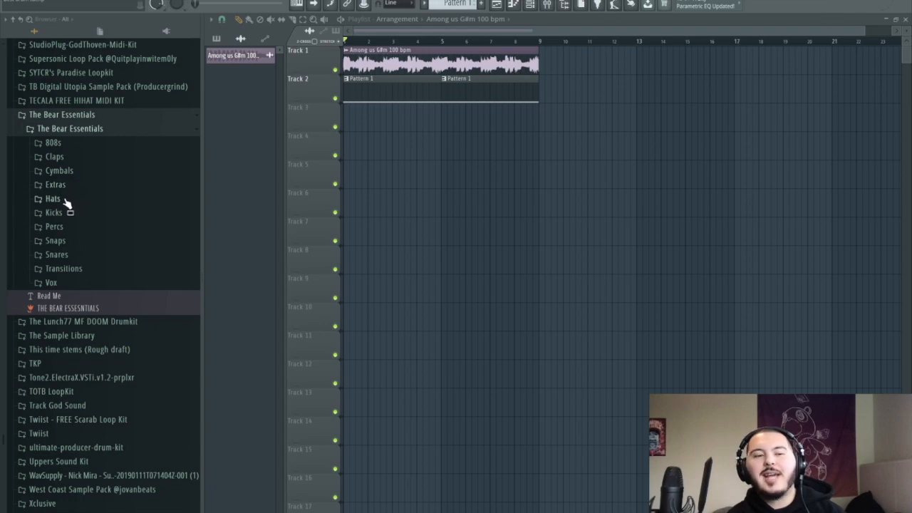
{"action": "mouse_move", "coordinate": [76, 277]}
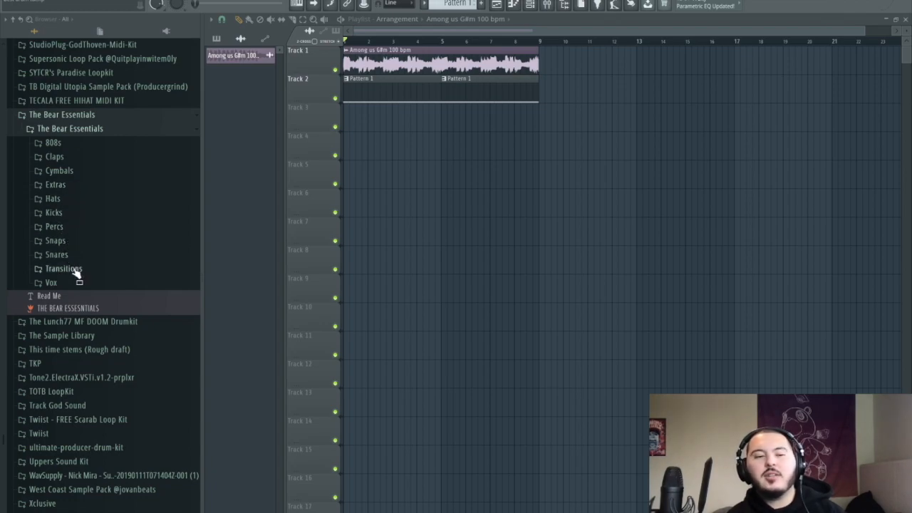
{"action": "mouse_move", "coordinate": [71, 295]}
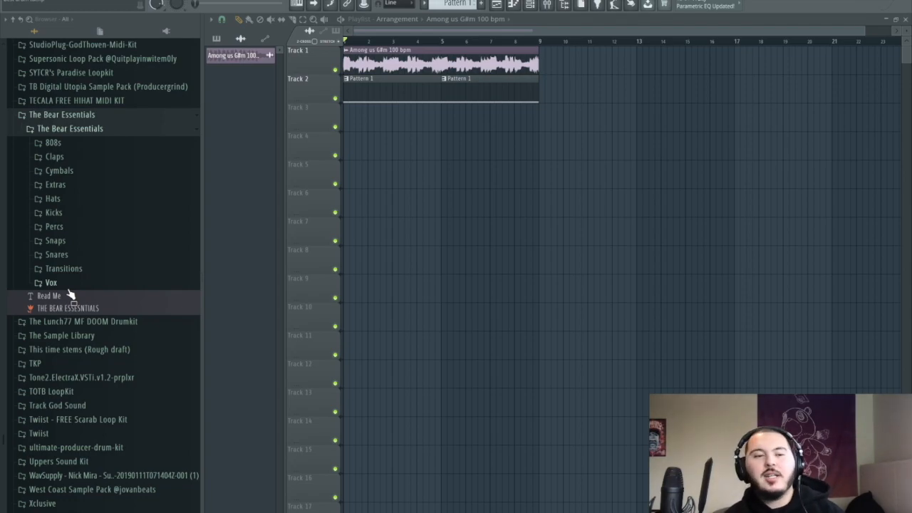
{"action": "left_click", "coordinate": [54, 184]}
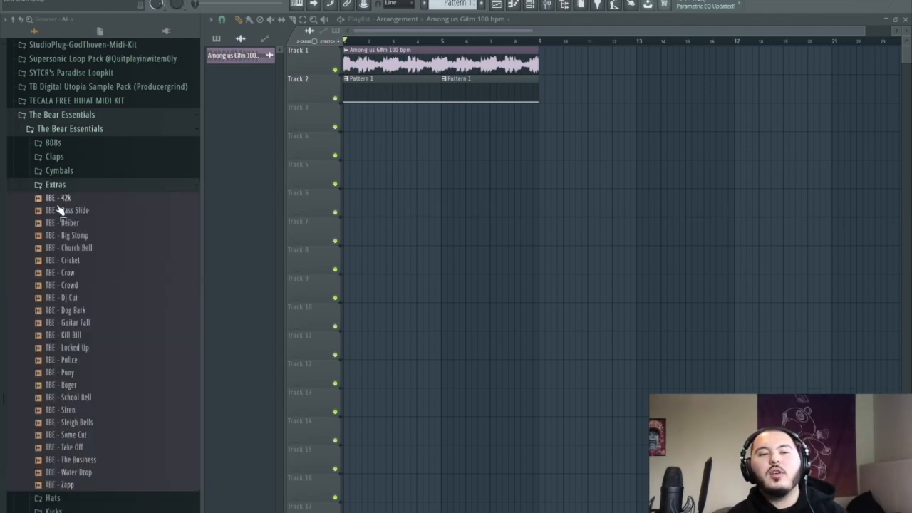
{"action": "scroll", "scroll_direction": "down", "scroll_amount": 3}
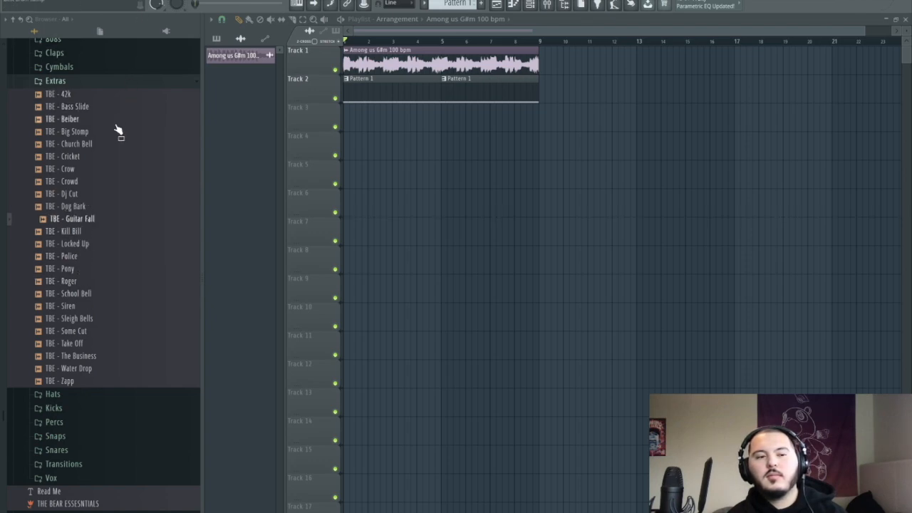
{"action": "mouse_move", "coordinate": [107, 207]}
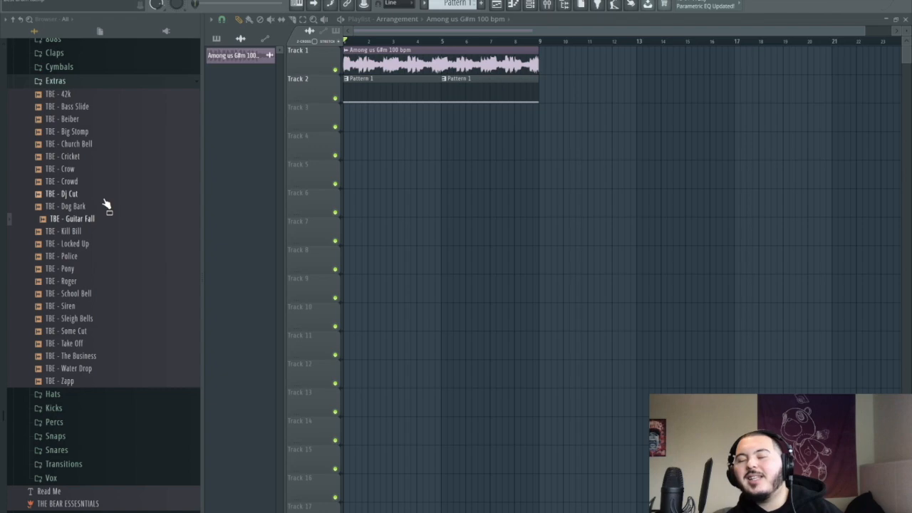
{"action": "left_click", "coordinate": [56, 79]}
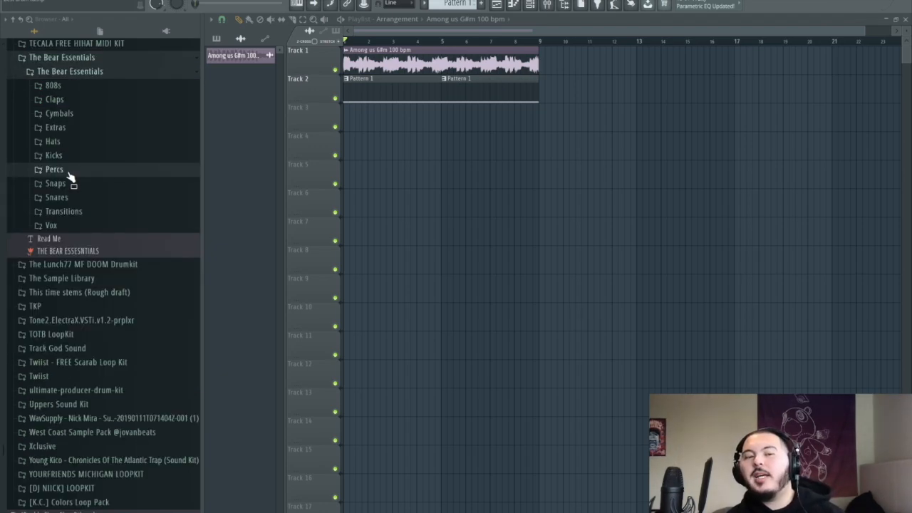
Expand Percs and audition TBE - Bongo 1, TBE - Clav 1 and two more percussion samples.
{"action": "left_click", "coordinate": [54, 169]}
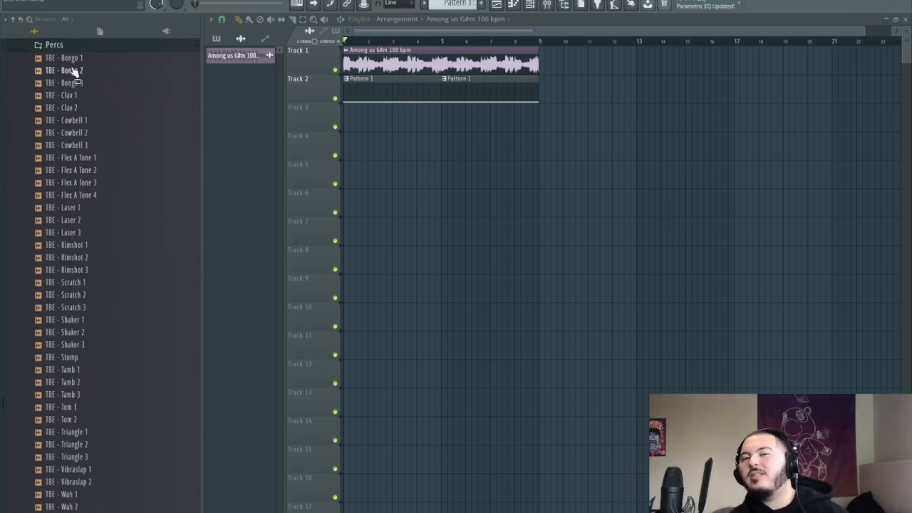
{"action": "left_click", "coordinate": [65, 58]}
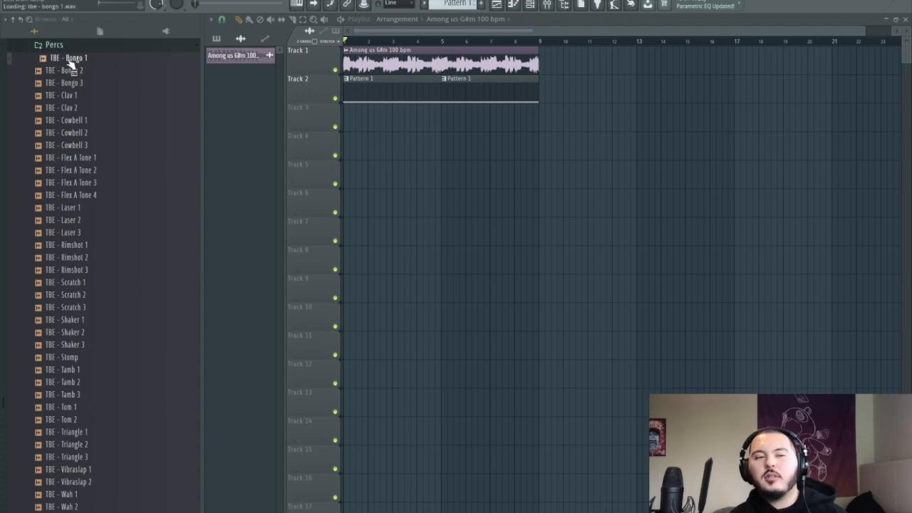
{"action": "left_click", "coordinate": [66, 95]}
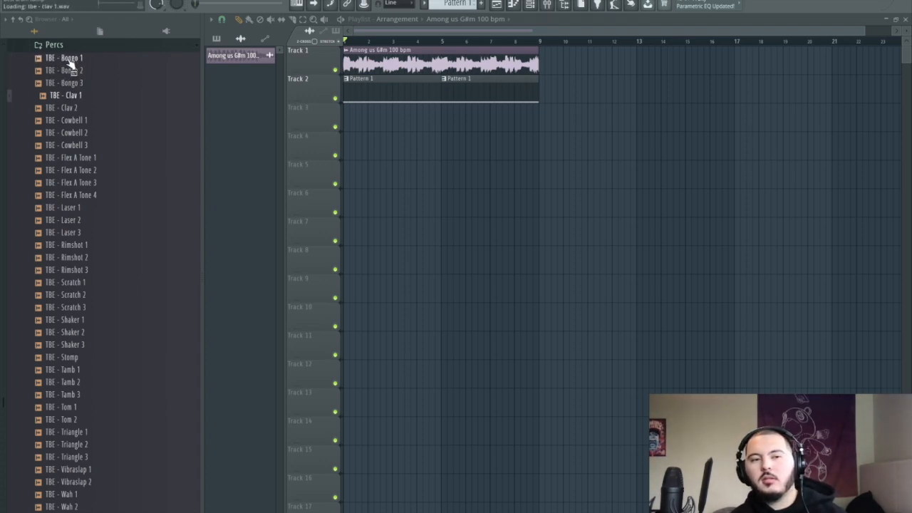
{"action": "left_click", "coordinate": [66, 133]}
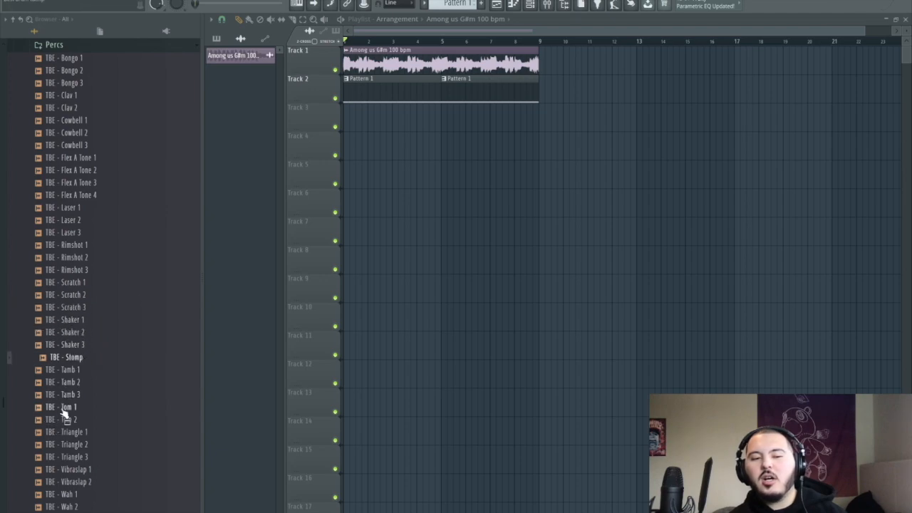
{"action": "left_click", "coordinate": [63, 382]}
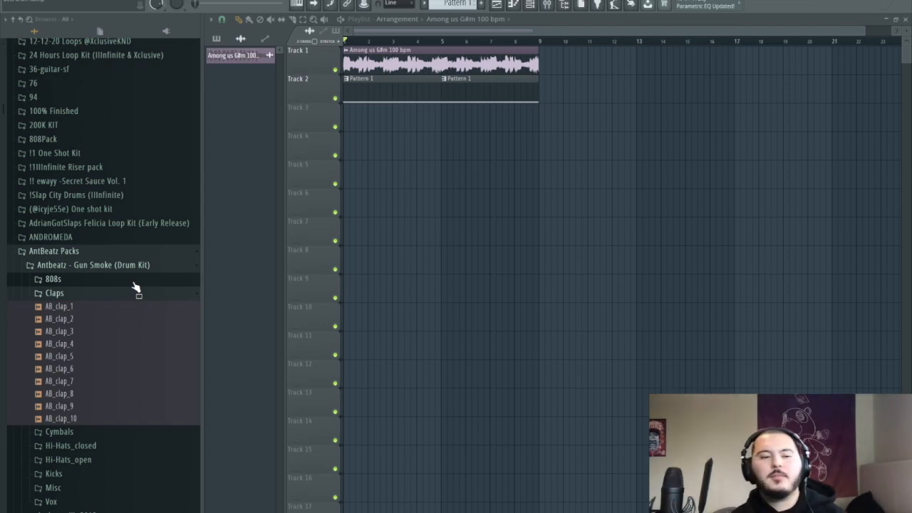
Audition the Gun Smoke claps AB_clap_1, AB_clap_4, AB_clap_9 and AB_clap_10.
{"action": "left_click", "coordinate": [59, 305]}
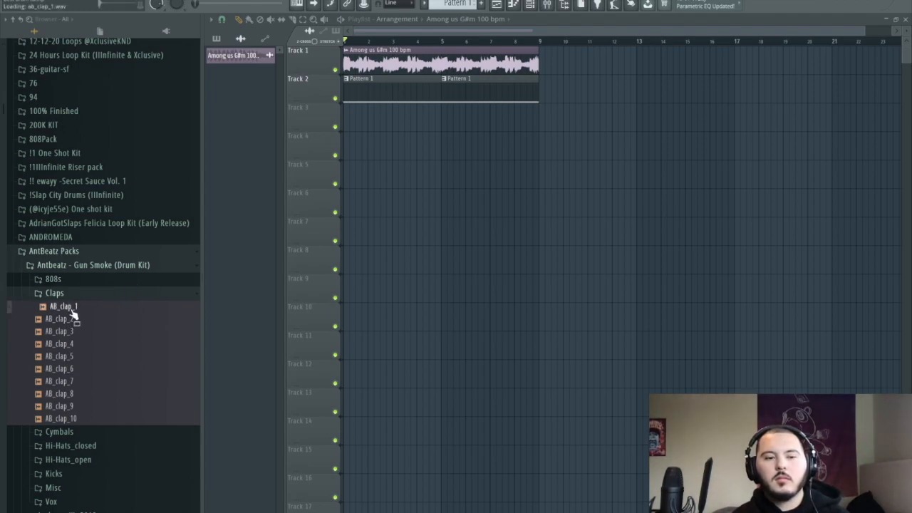
{"action": "left_click", "coordinate": [60, 343]}
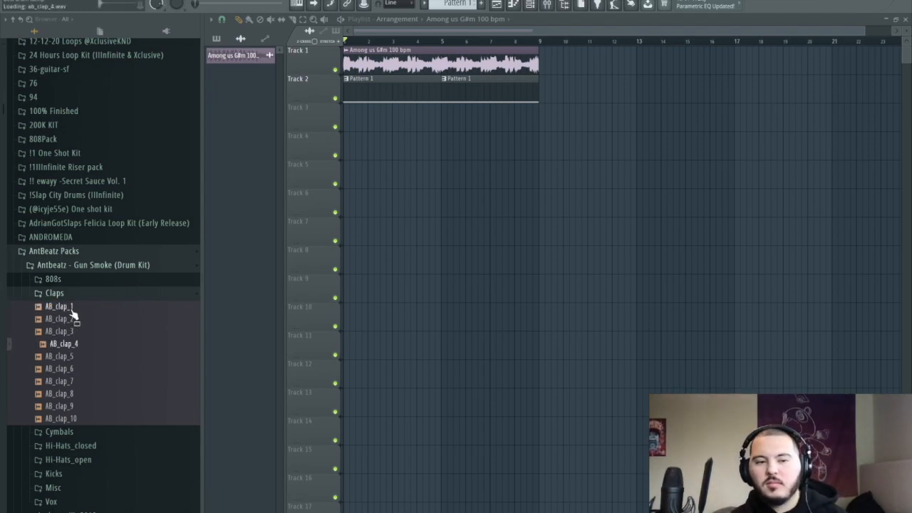
{"action": "left_click", "coordinate": [64, 405]}
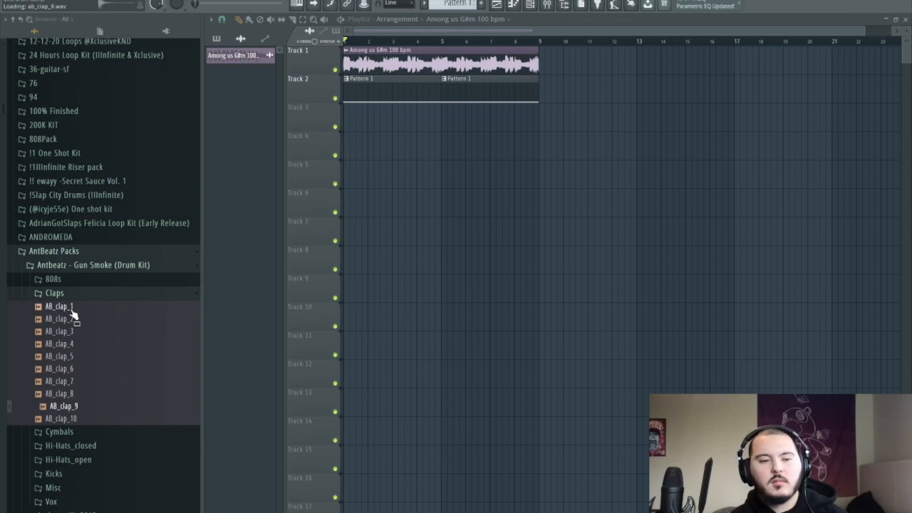
{"action": "left_click", "coordinate": [65, 418]}
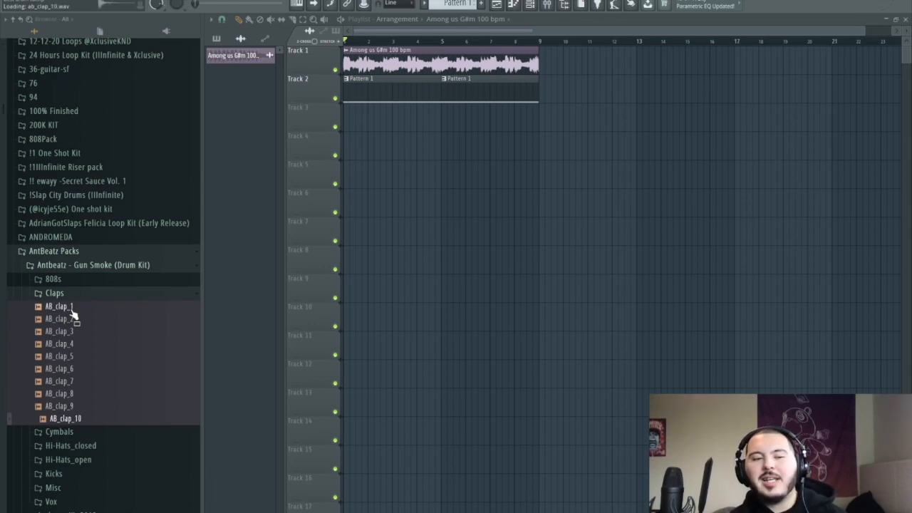
Collapse Claps, expand Cymbals and audition Gun Smoke cymbal samples.
{"action": "left_click", "coordinate": [54, 293]}
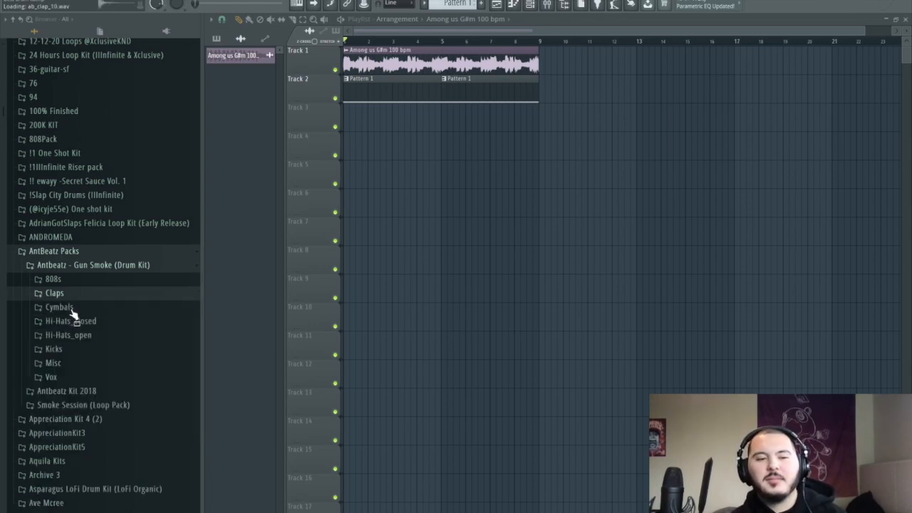
{"action": "left_click", "coordinate": [59, 306]}
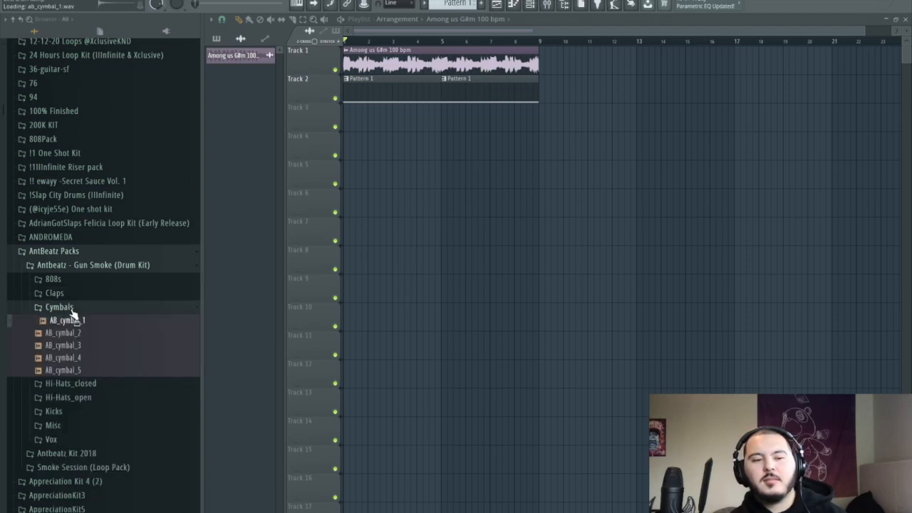
{"action": "left_click", "coordinate": [62, 344]}
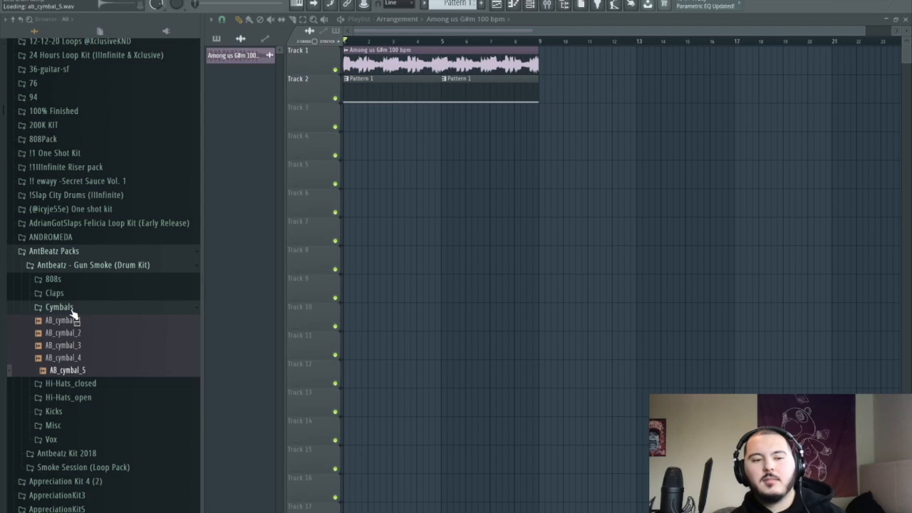
{"action": "left_click", "coordinate": [59, 307]}
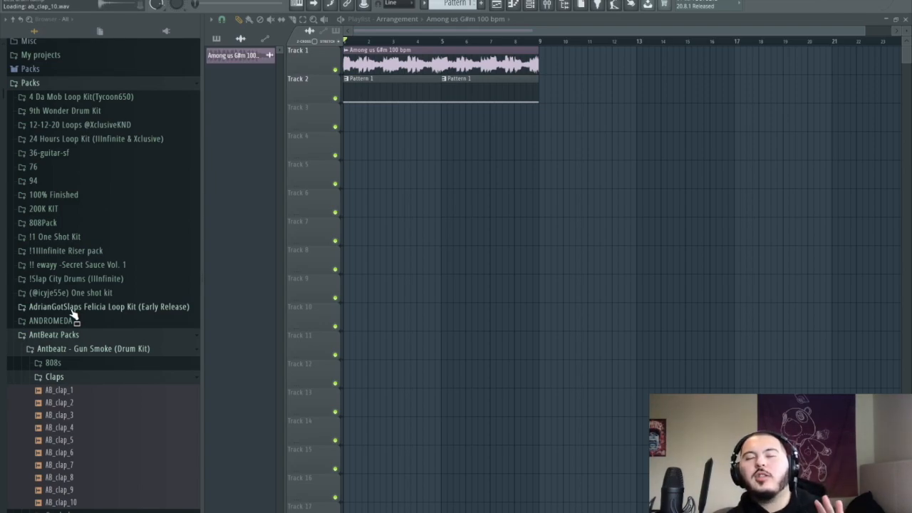
Audition two more Gun Smoke clap samples, including AB_clap_2.
{"action": "left_click", "coordinate": [59, 402]}
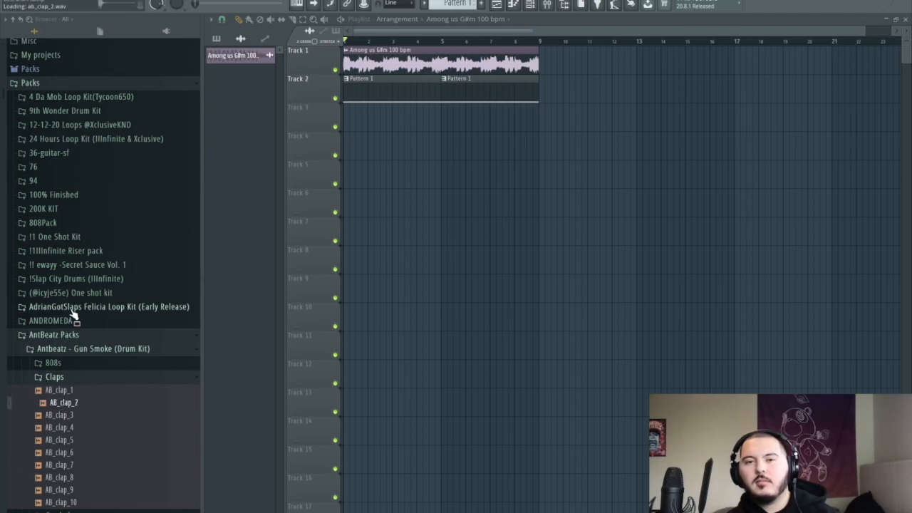
{"action": "left_click", "coordinate": [60, 452]}
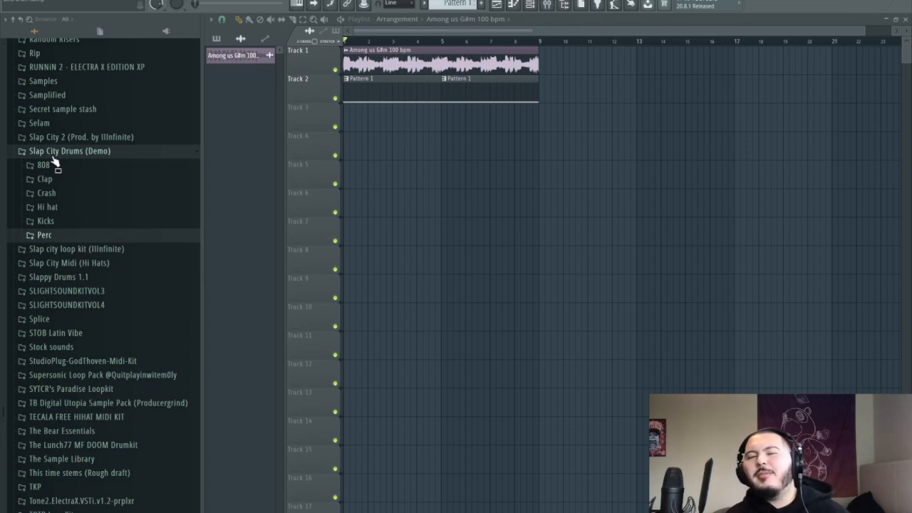
{"action": "mouse_move", "coordinate": [59, 173]}
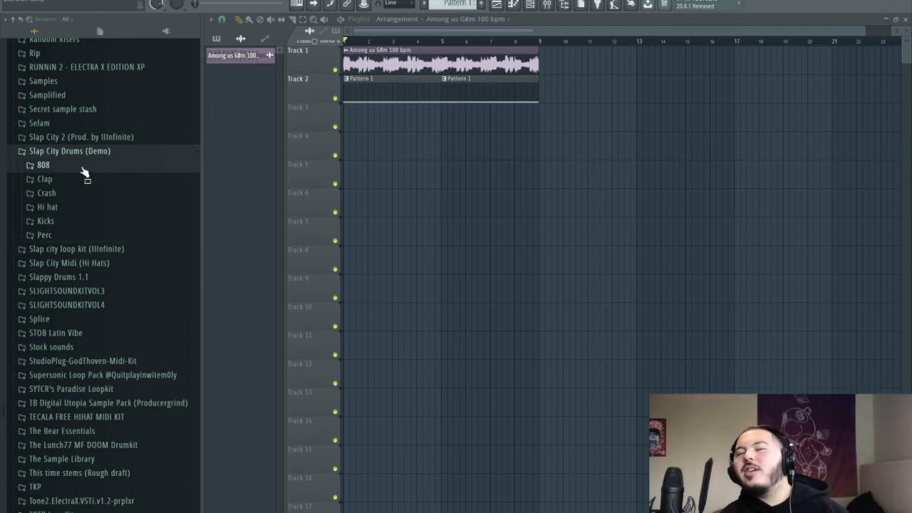
Expand Slap City Drums' 808 folder, audition an 808 sample, then expand its Clap folder.
{"action": "left_click", "coordinate": [44, 165]}
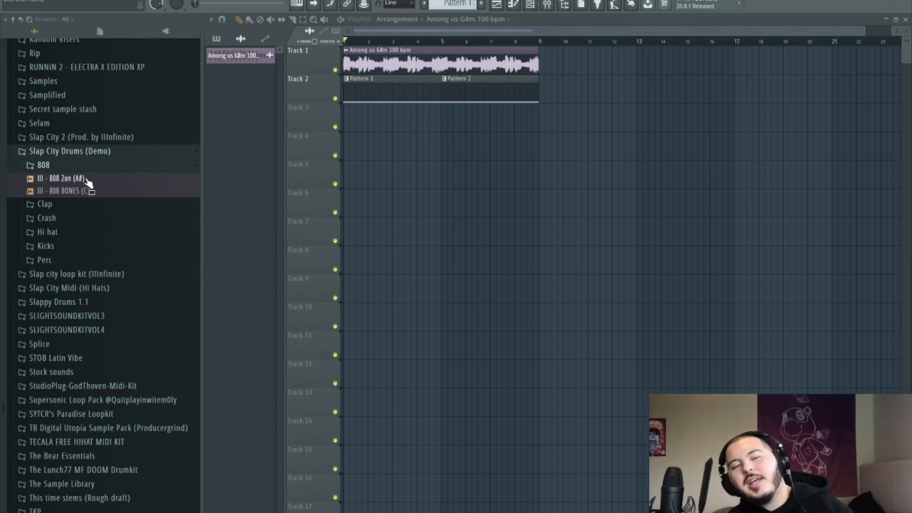
{"action": "left_click", "coordinate": [67, 190]}
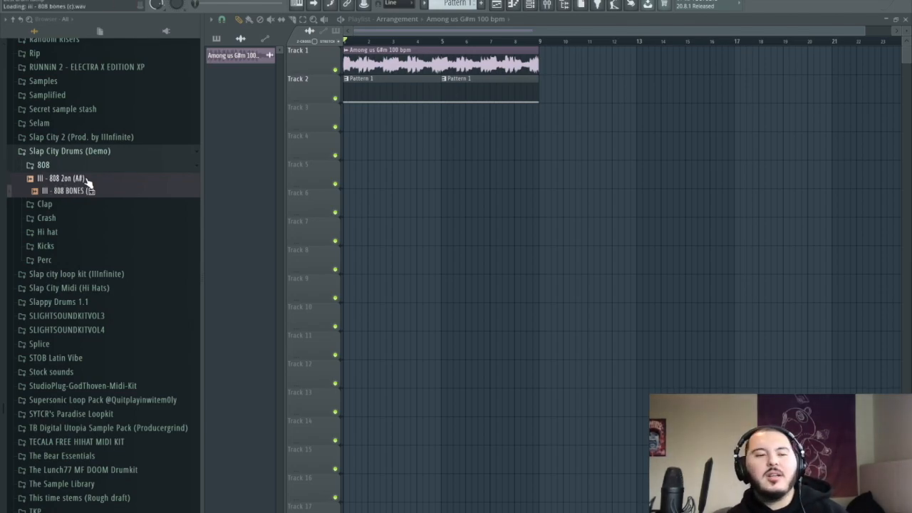
{"action": "left_click", "coordinate": [65, 190]}
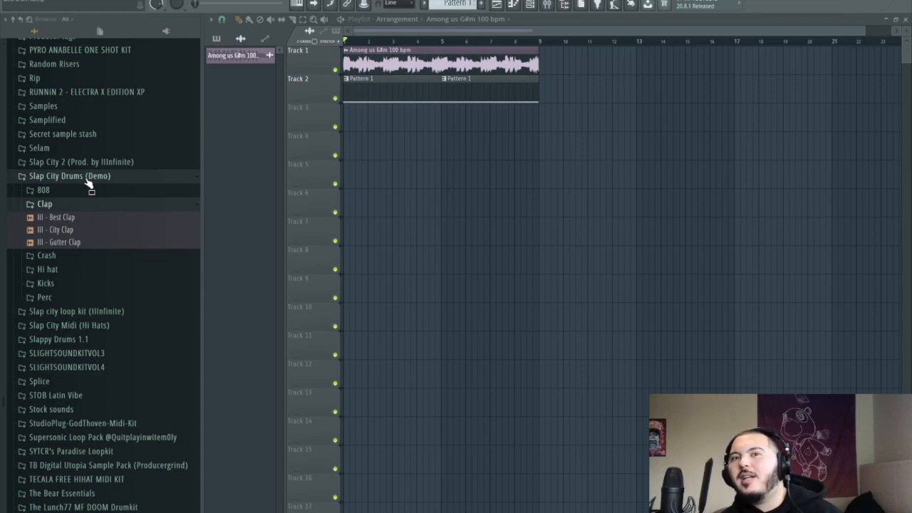
Expand Crash and audition Crash 1, then expand the Hi hat and Kicks folders.
{"action": "left_click", "coordinate": [60, 229]}
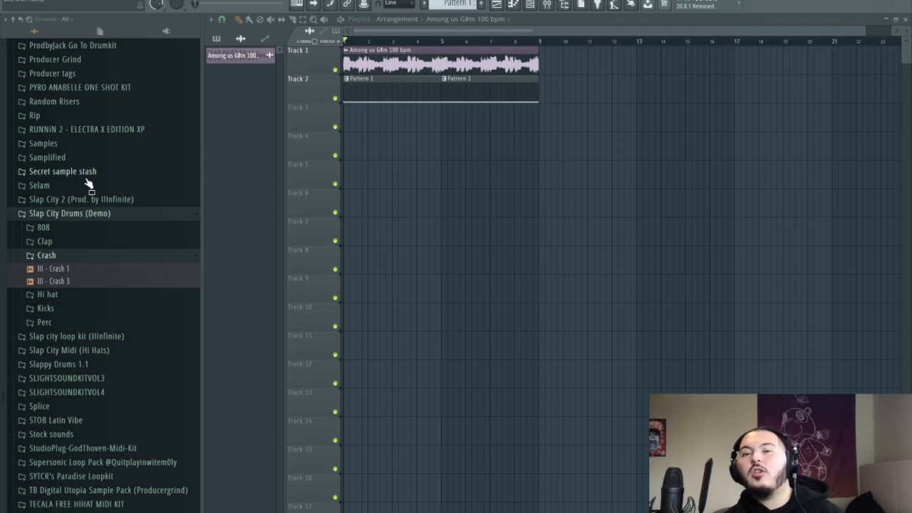
{"action": "left_click", "coordinate": [54, 268]}
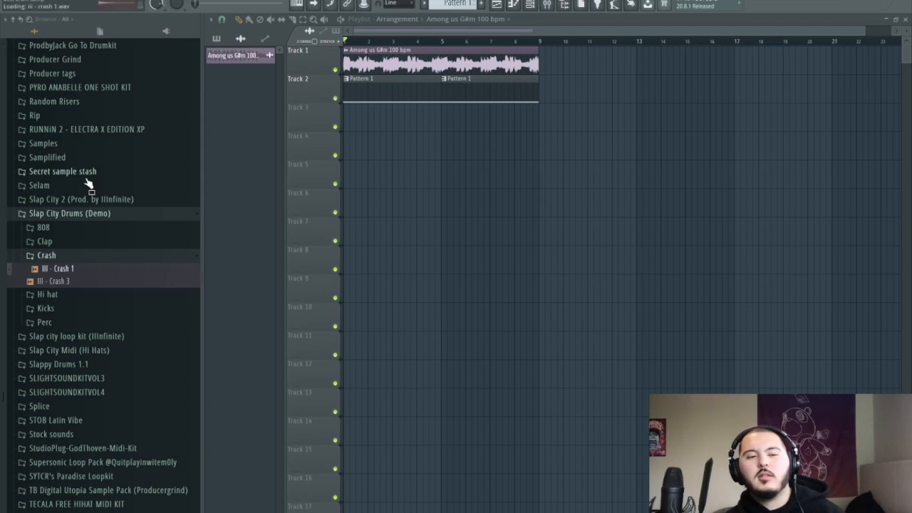
{"action": "left_click", "coordinate": [47, 293]}
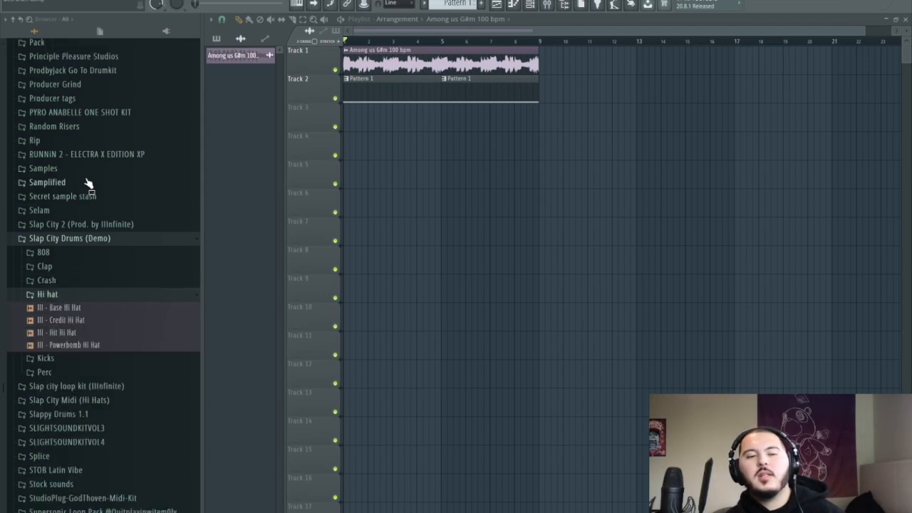
{"action": "left_click", "coordinate": [64, 319]}
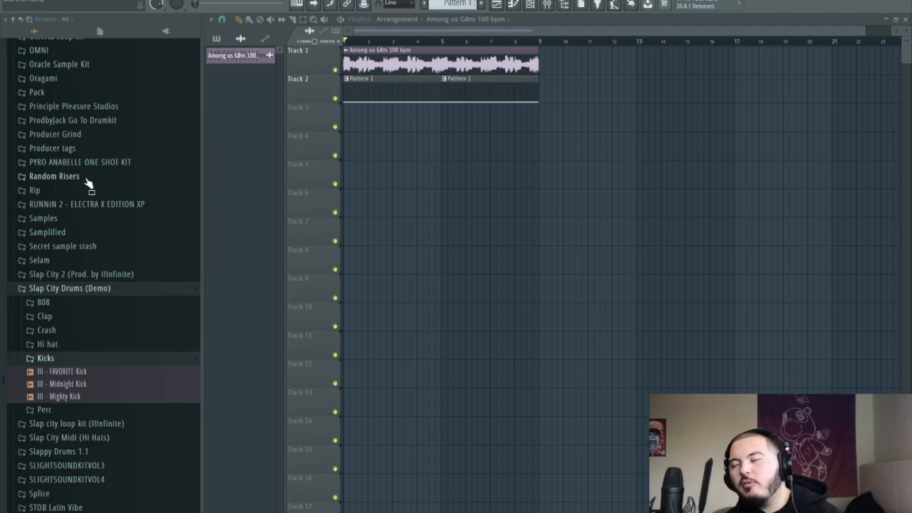
Audition the FAVORITE Kick sample and expand the Slap City Drums Perc folder.
{"action": "left_click", "coordinate": [68, 371]}
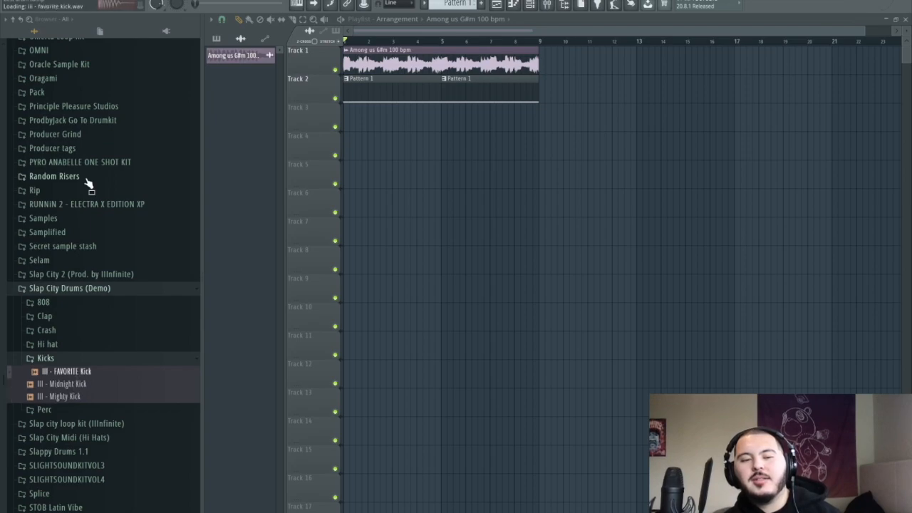
{"action": "left_click", "coordinate": [68, 383]}
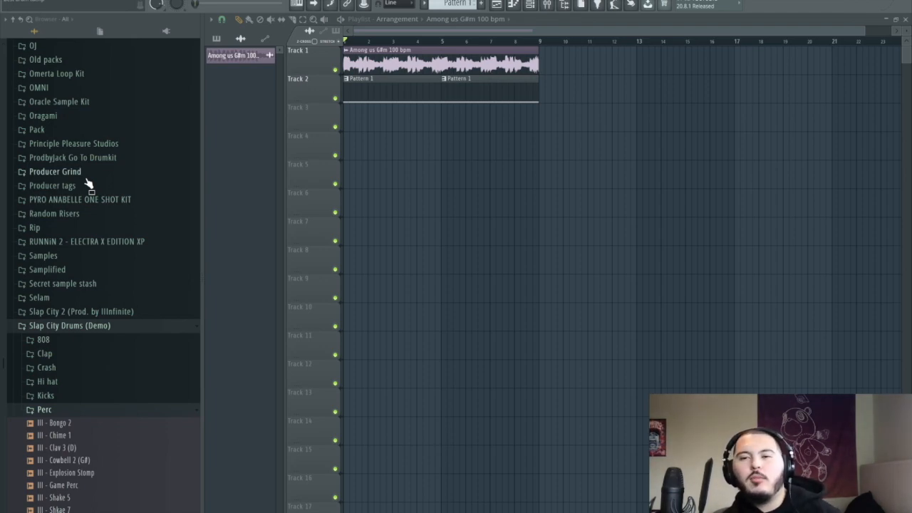
Audition Perc samples Bongo 2, a tom, Cowbell 2 (G#) and Clav 3 (D), replaying Cowbell 2.
{"action": "left_click", "coordinate": [59, 423]}
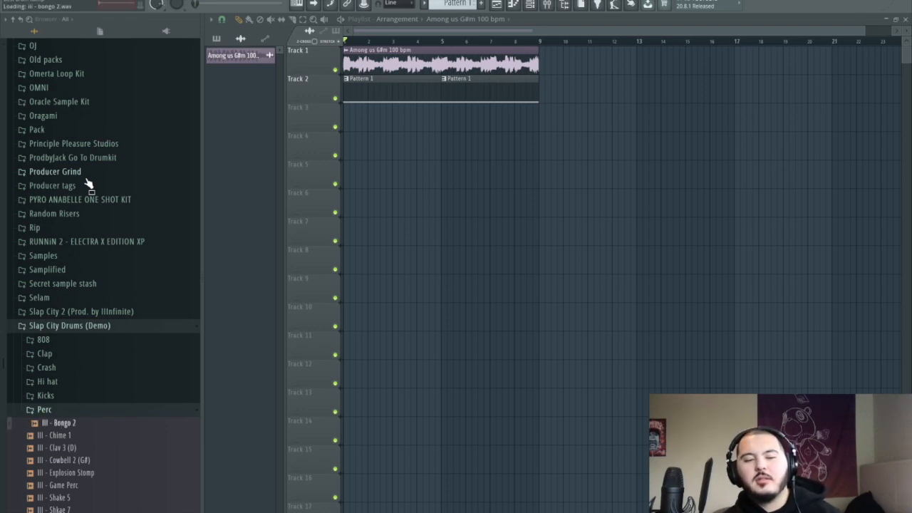
{"action": "left_click", "coordinate": [71, 459]}
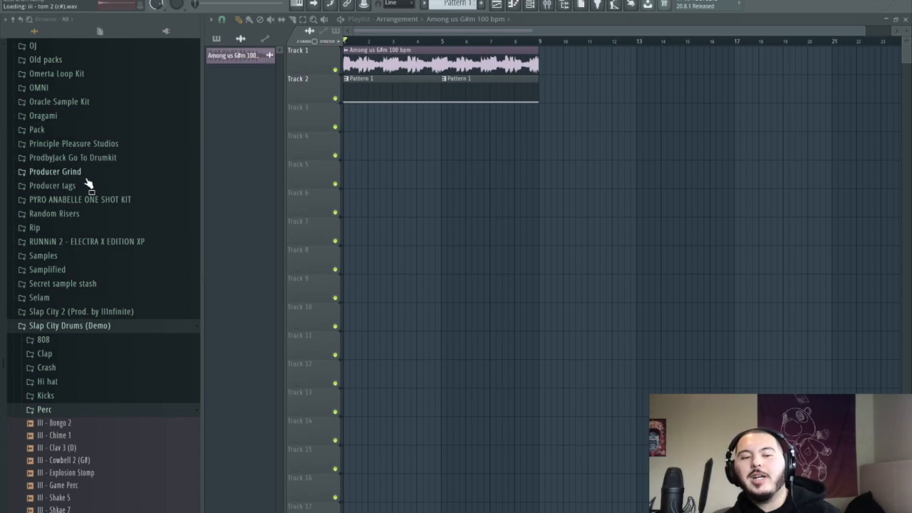
{"action": "left_click", "coordinate": [68, 460]}
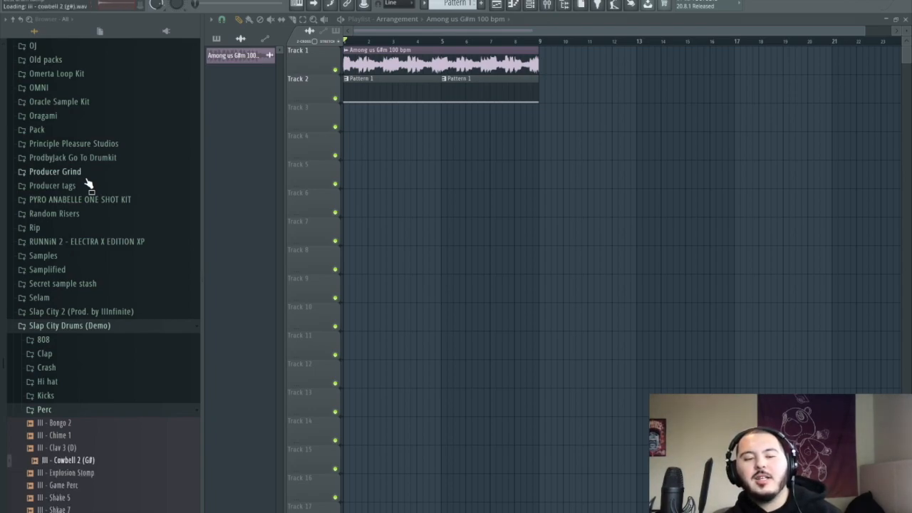
{"action": "left_click", "coordinate": [60, 448]}
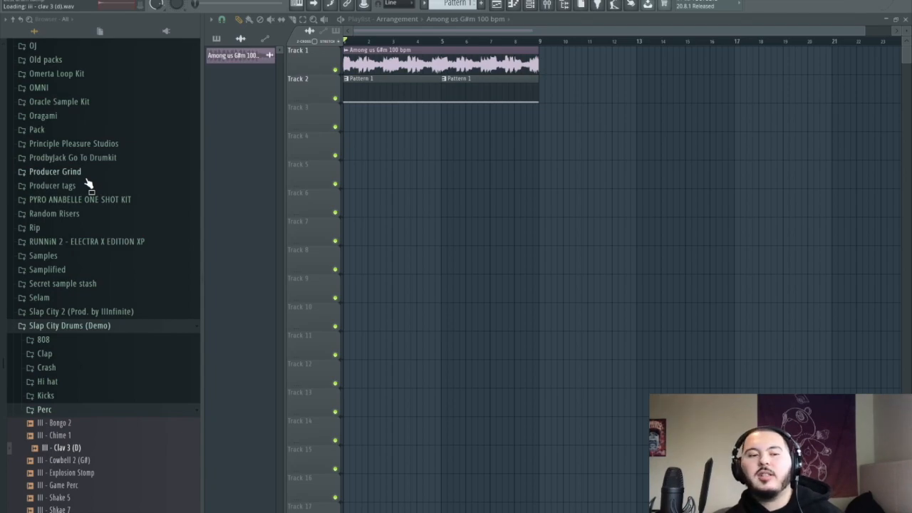
{"action": "left_click", "coordinate": [68, 459]}
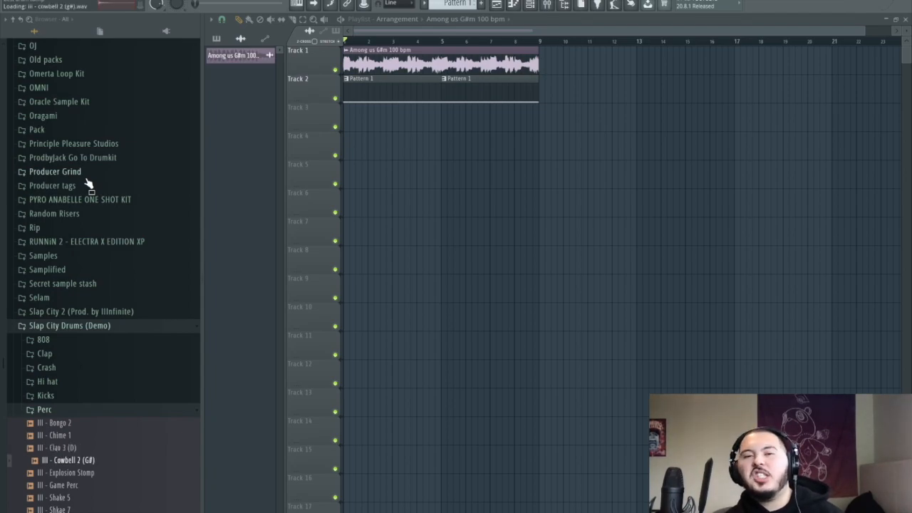